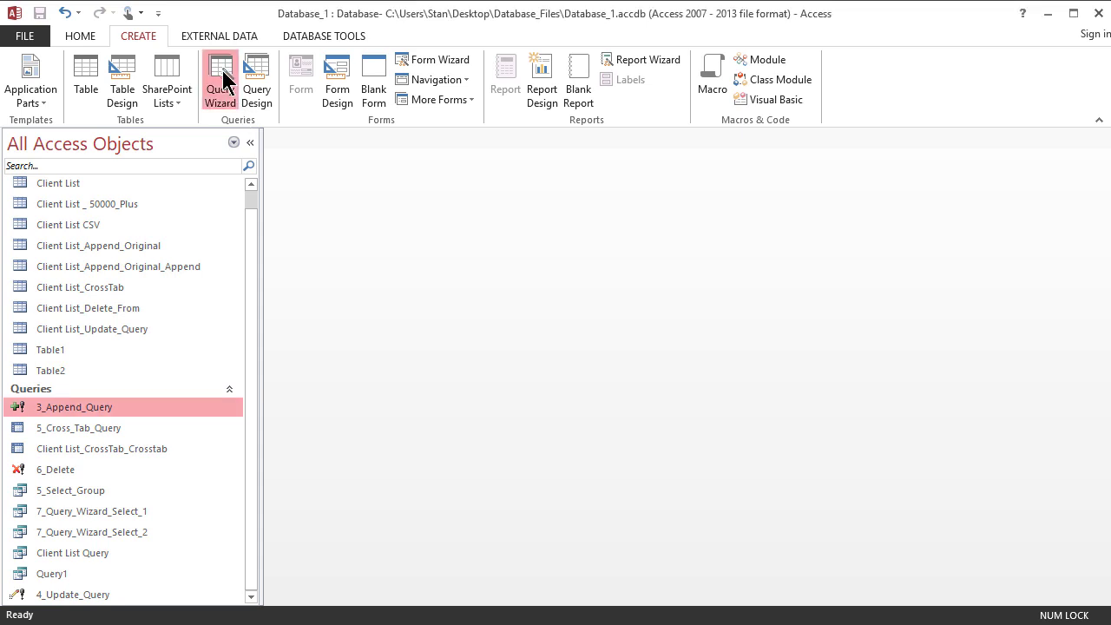
- Launch the Crosstab Query Wizard from the Create tab's Query Wizard
left_click(220, 80)
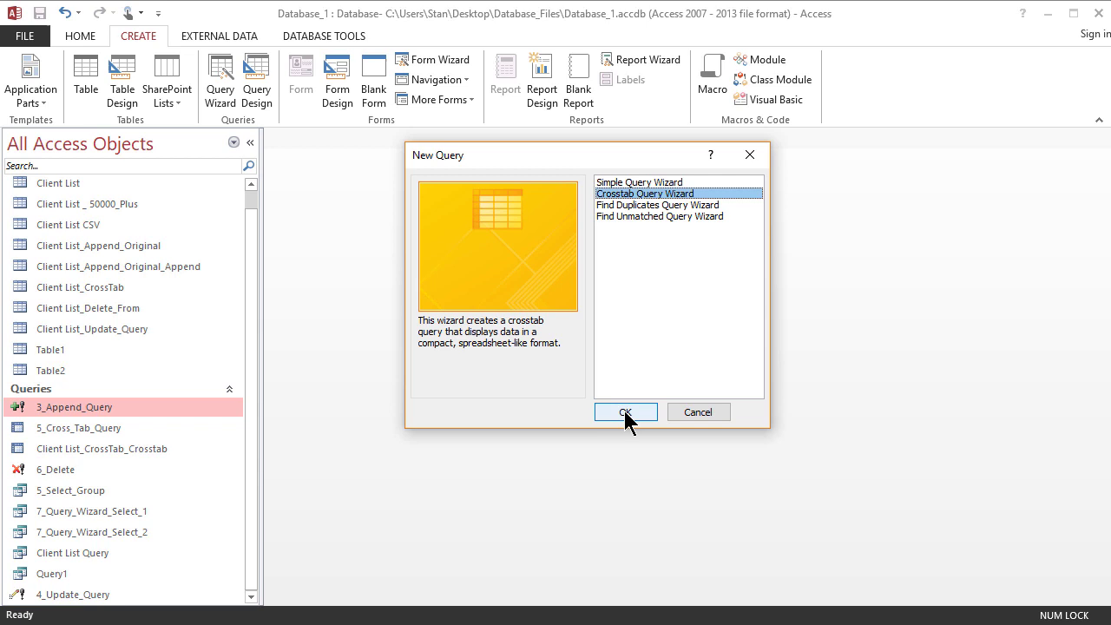
left_click(625, 412)
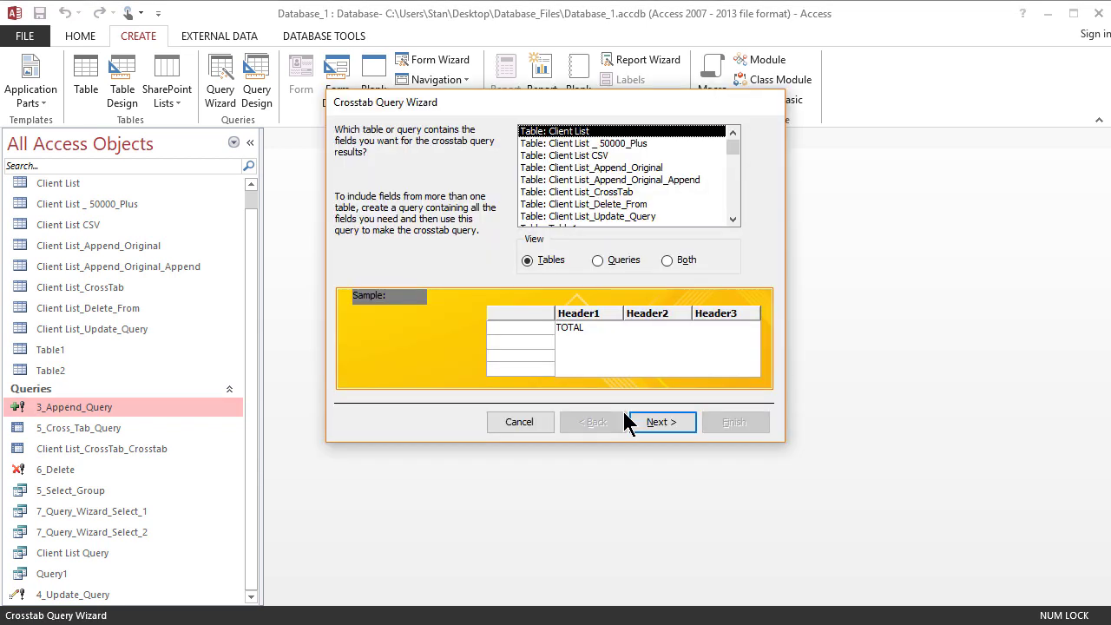
mouse_move(659, 425)
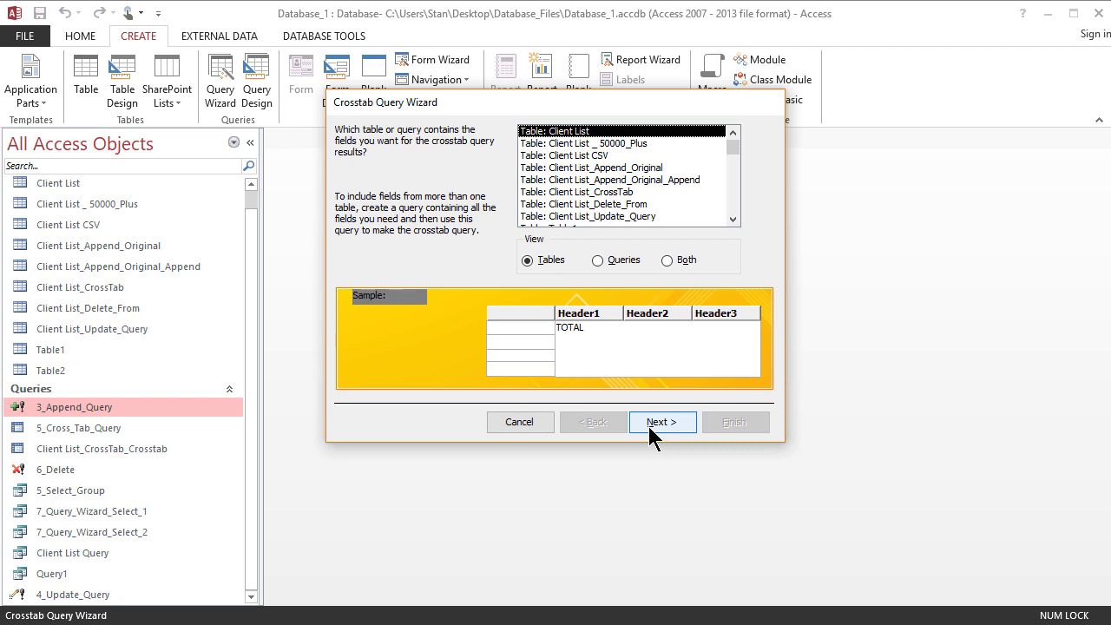
mouse_move(633, 252)
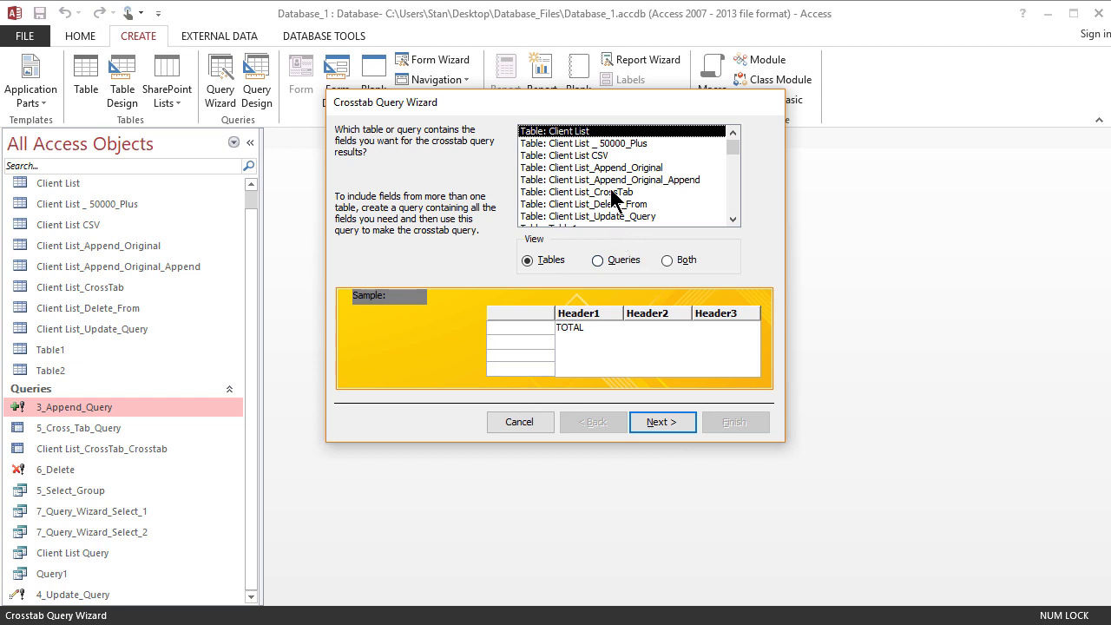
- Choose the Client List_CrossTab table as the crosstab query's source
left_click(577, 192)
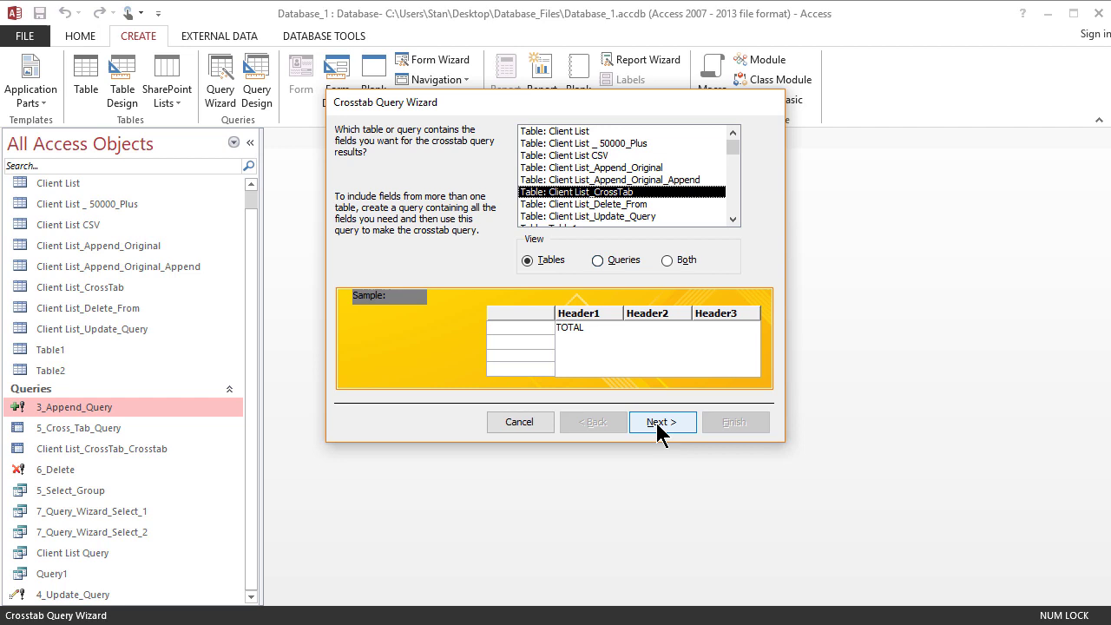
left_click(662, 422)
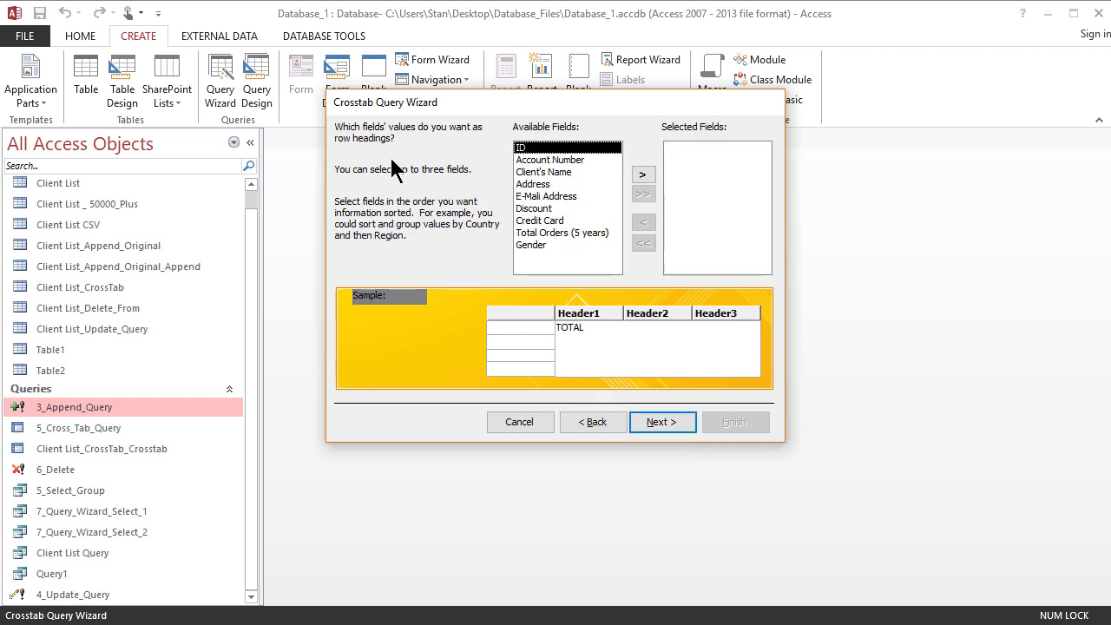
mouse_move(432, 165)
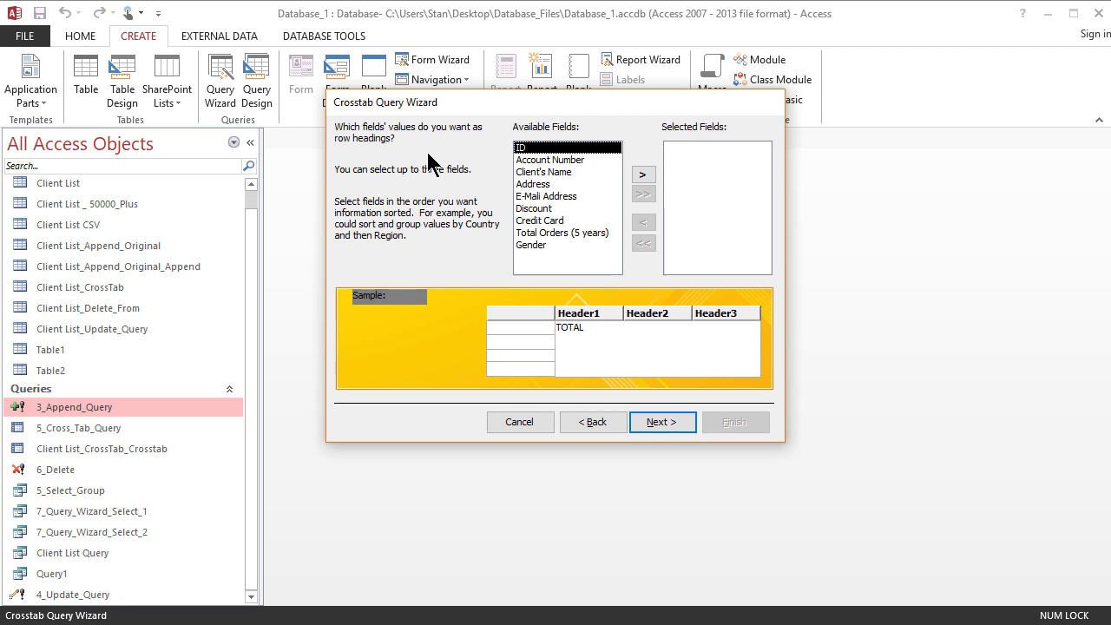
- Add Discount as the row heading field
left_click(534, 209)
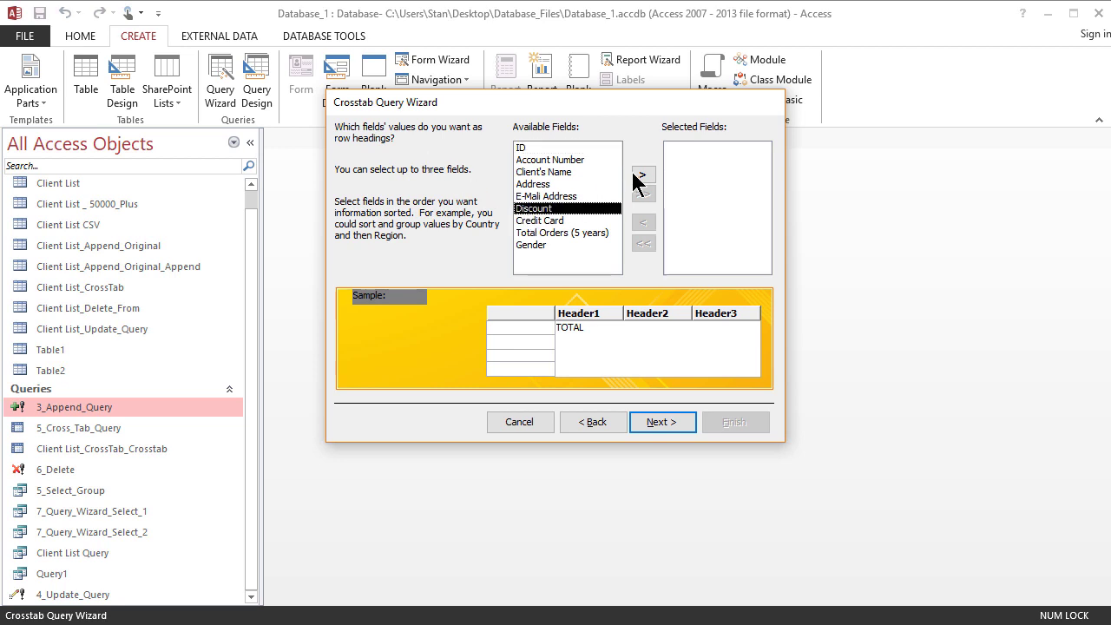
left_click(643, 175)
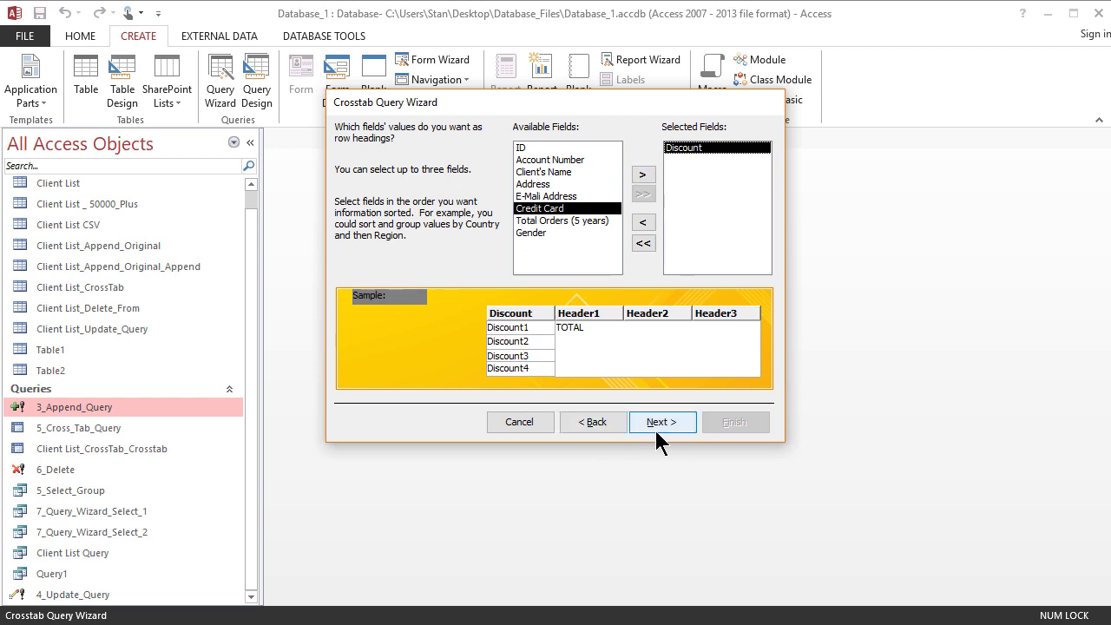
left_click(661, 422)
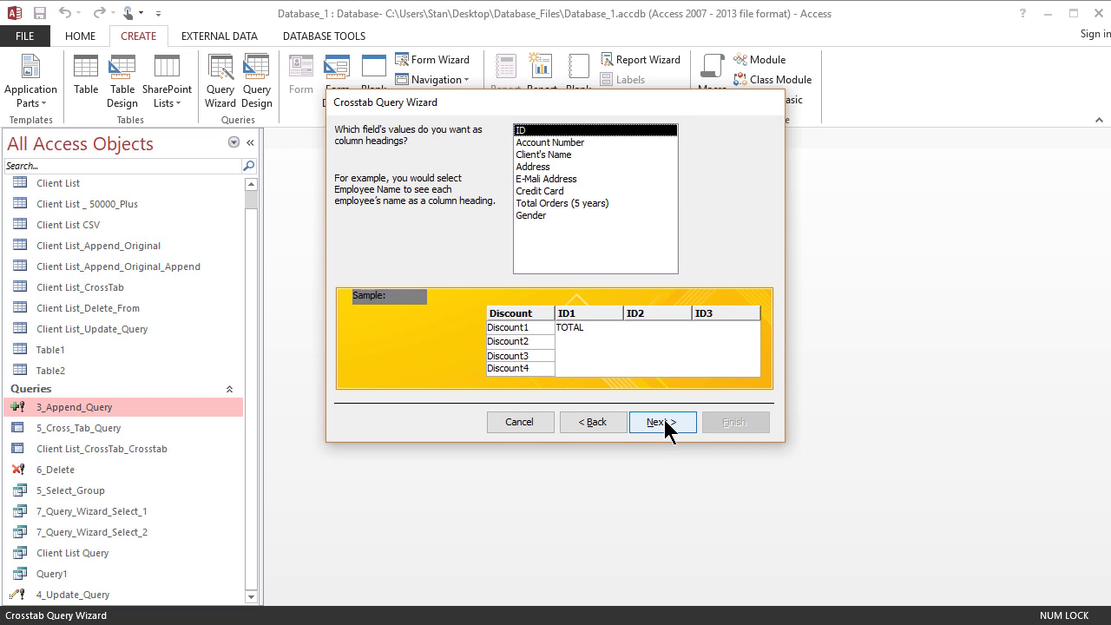
- Choose Gender as the column heading field
left_click(530, 215)
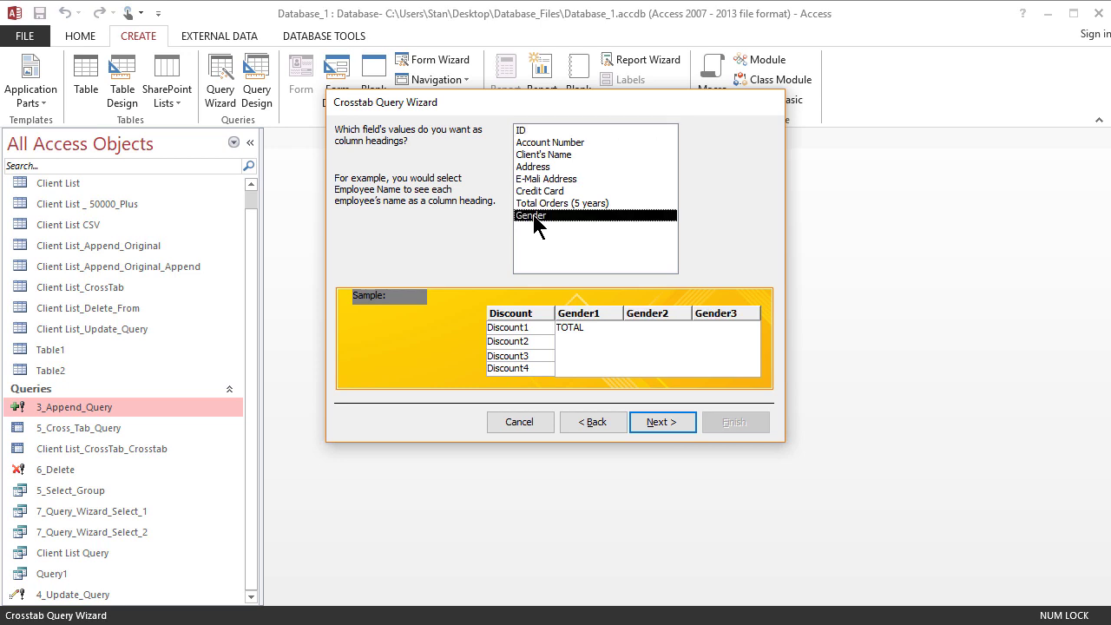
left_click(661, 422)
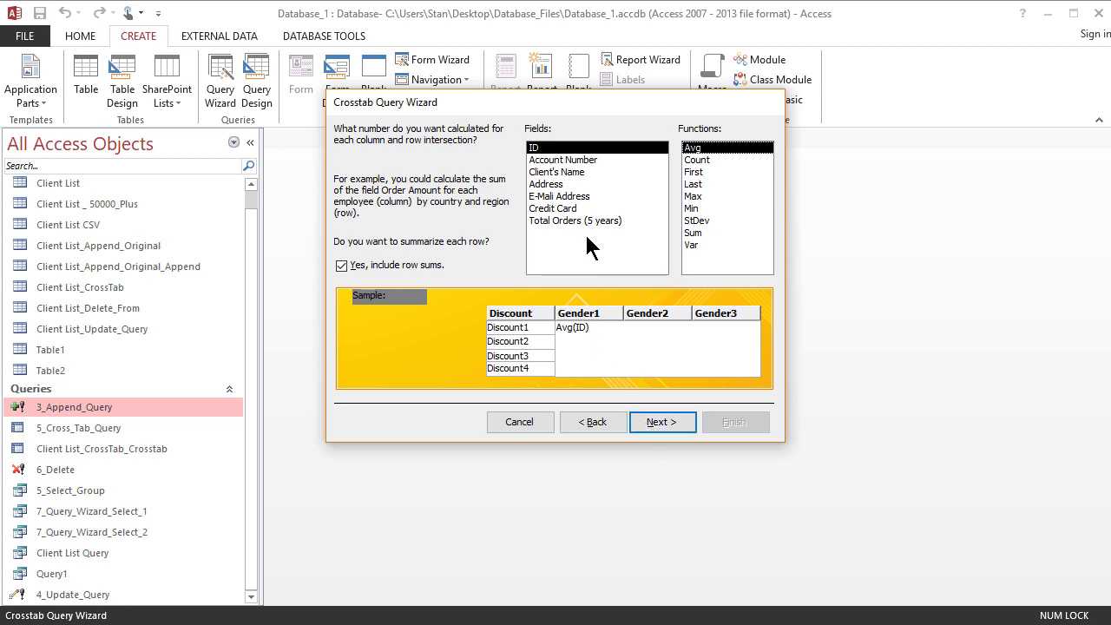
- Calculate Sum of Total Orders (5 years) at each intersection, keeping row sums included
left_click(575, 220)
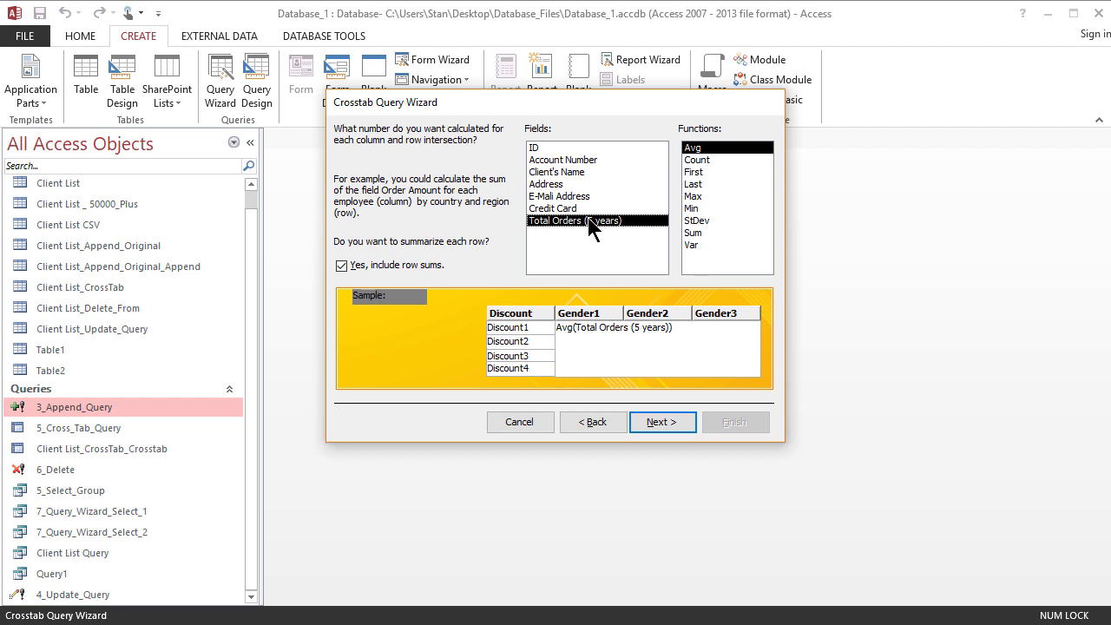
mouse_move(579, 234)
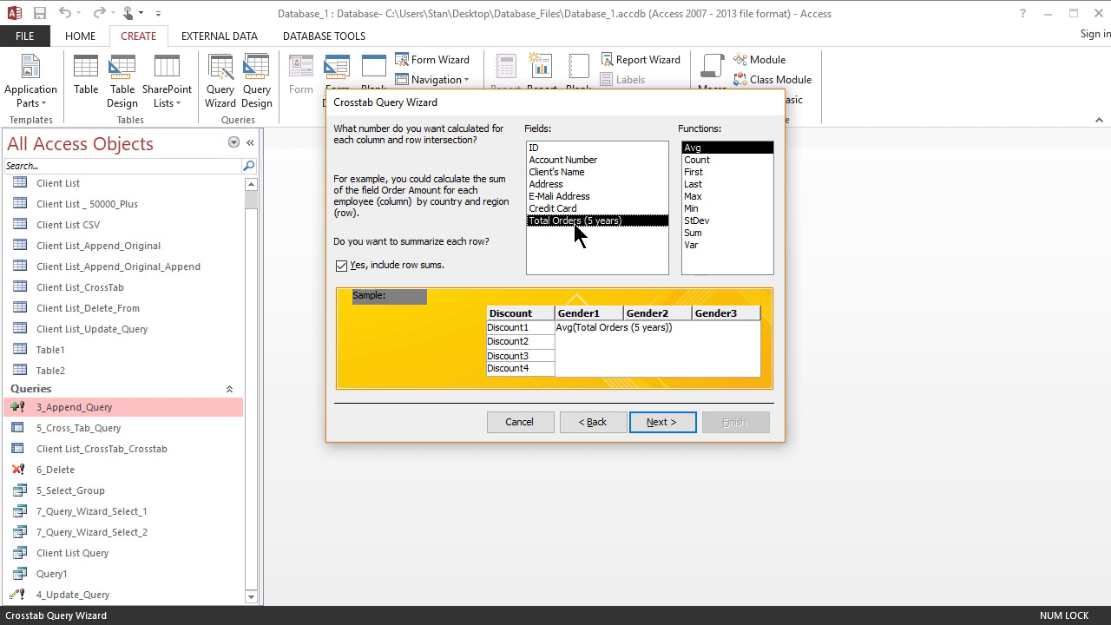
left_click(693, 232)
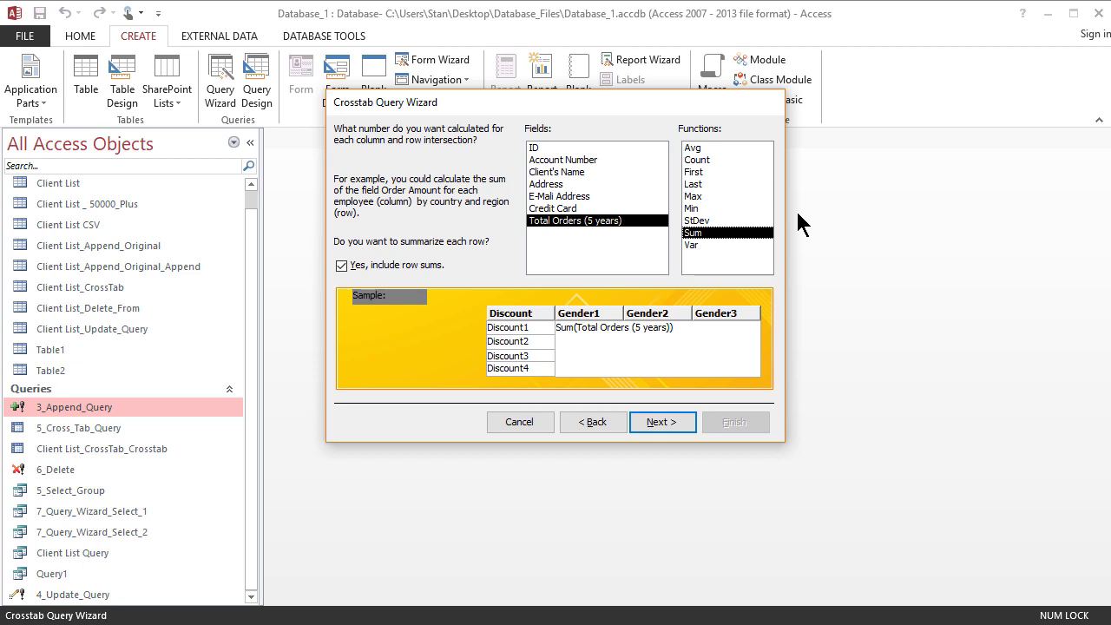
mouse_move(545, 160)
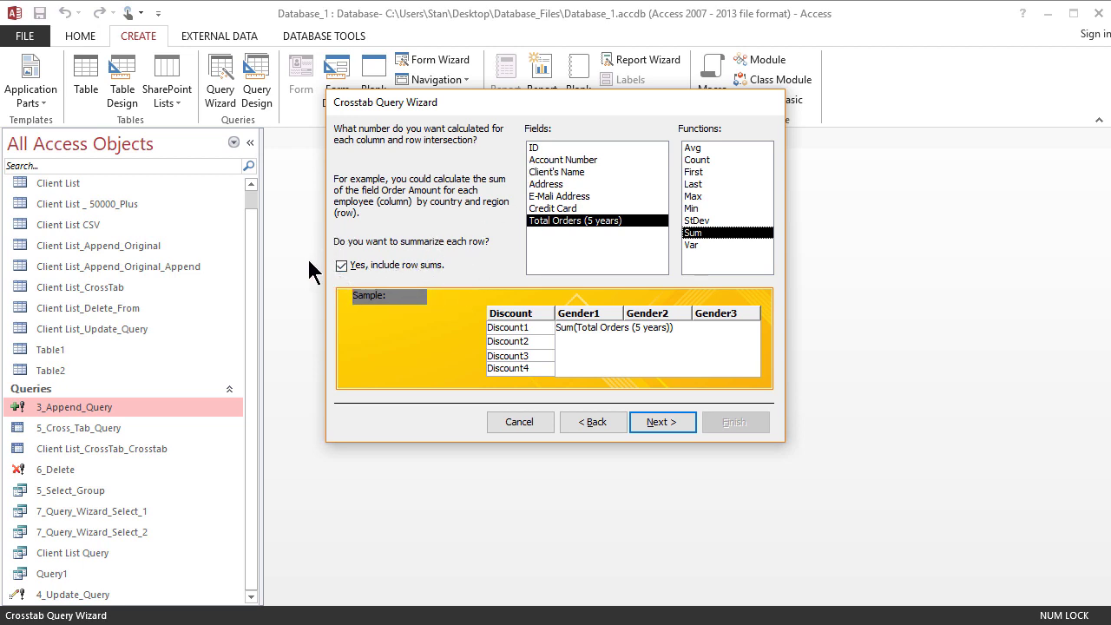
mouse_move(329, 287)
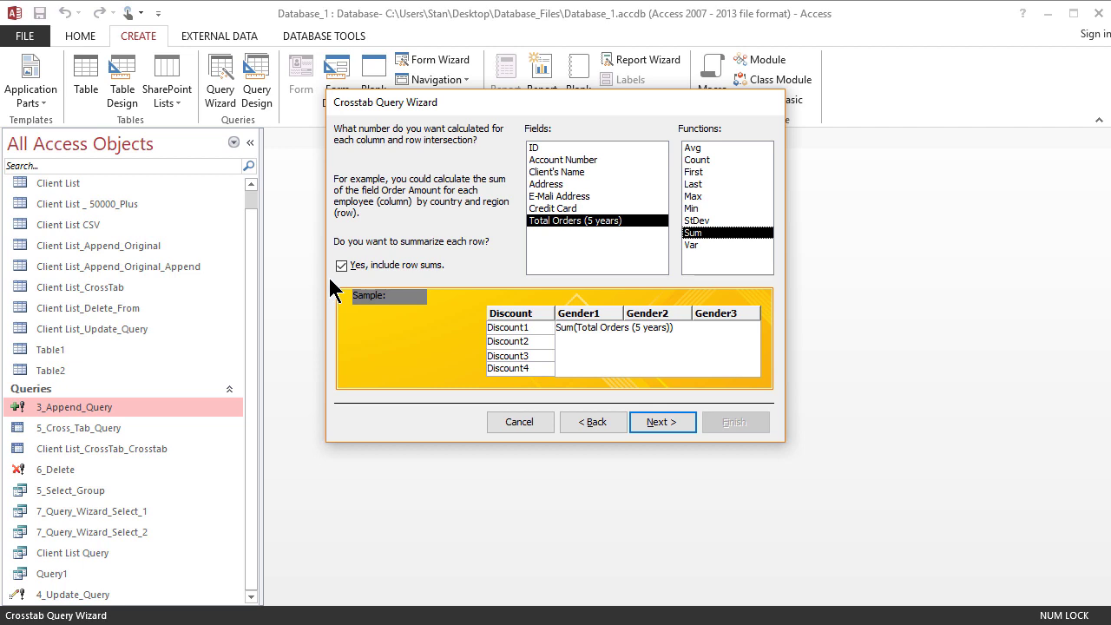
mouse_move(335, 293)
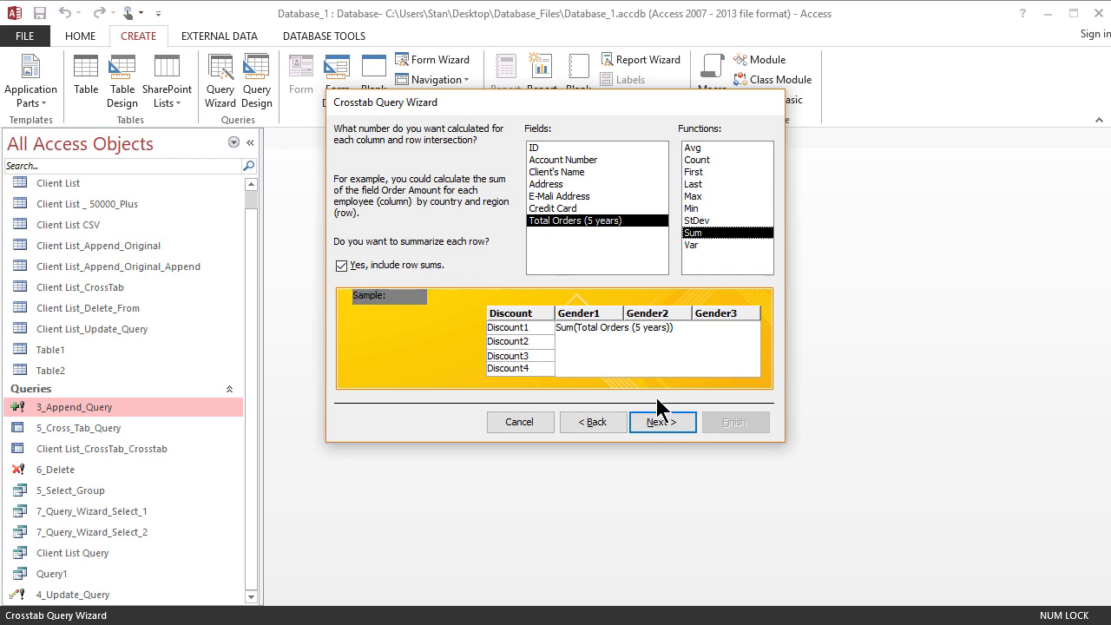
left_click(662, 422)
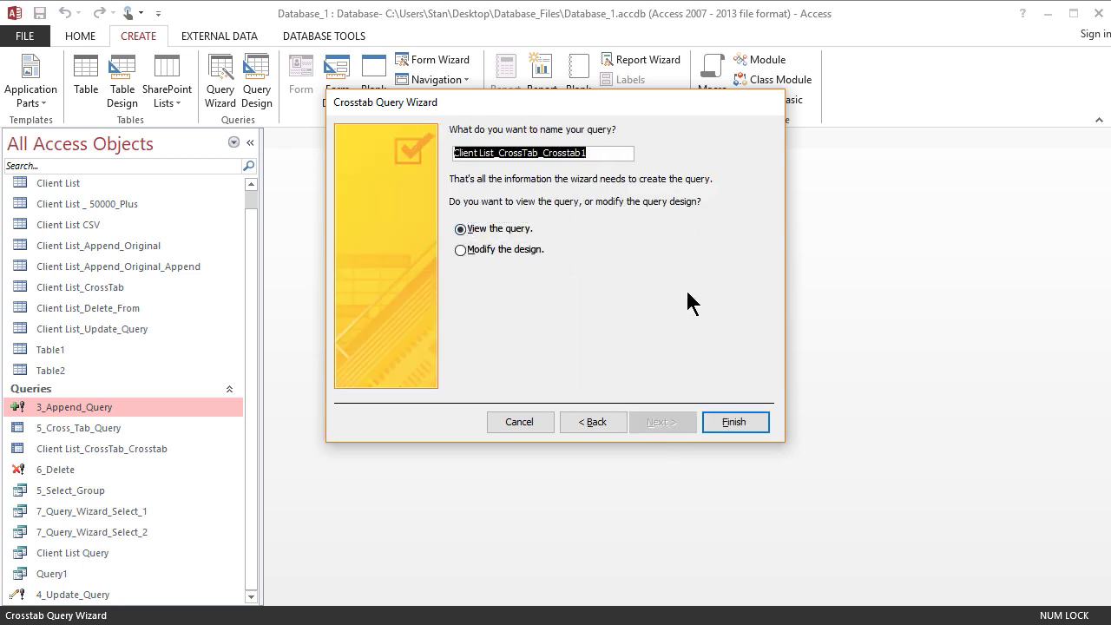
- Name the query '7_Query_Wizard_Crosstab' and finish, viewing its results
type("8")
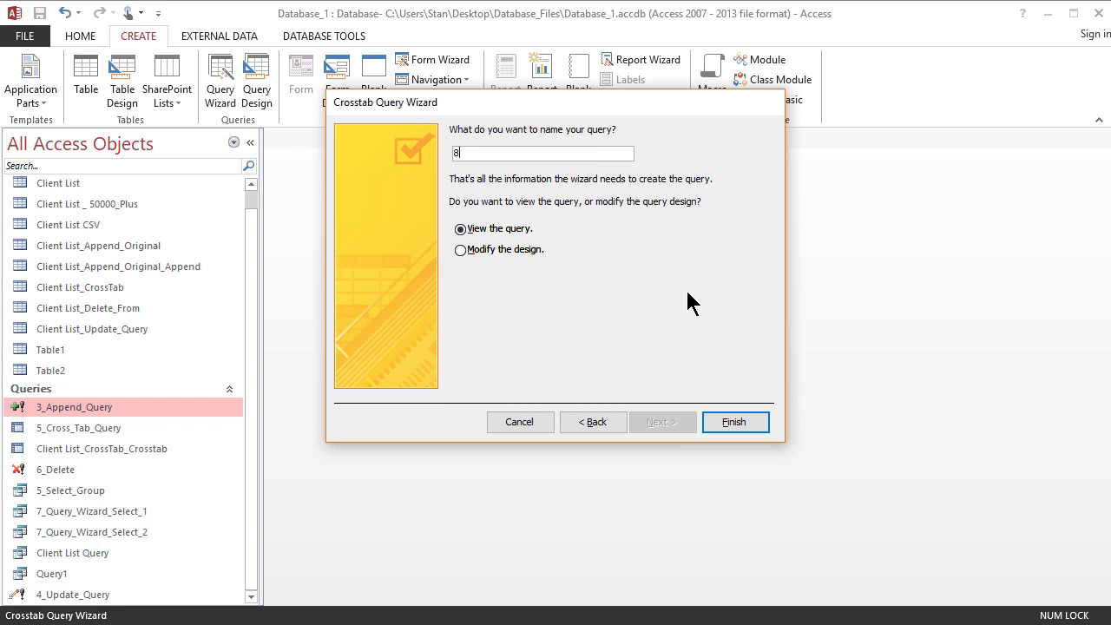
type("7")
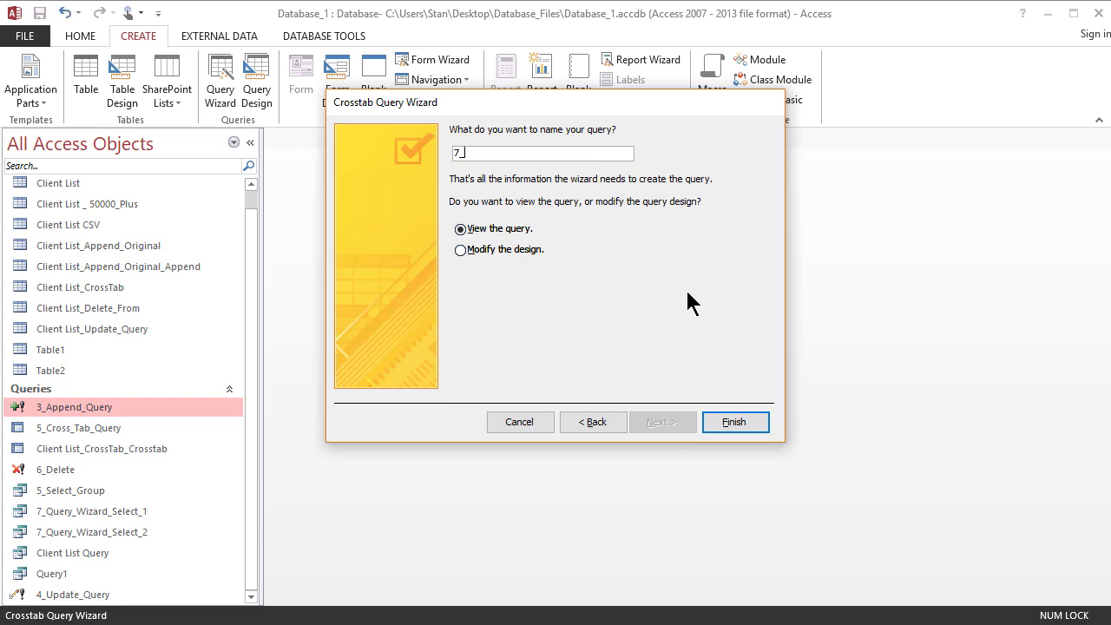
type("_Query_")
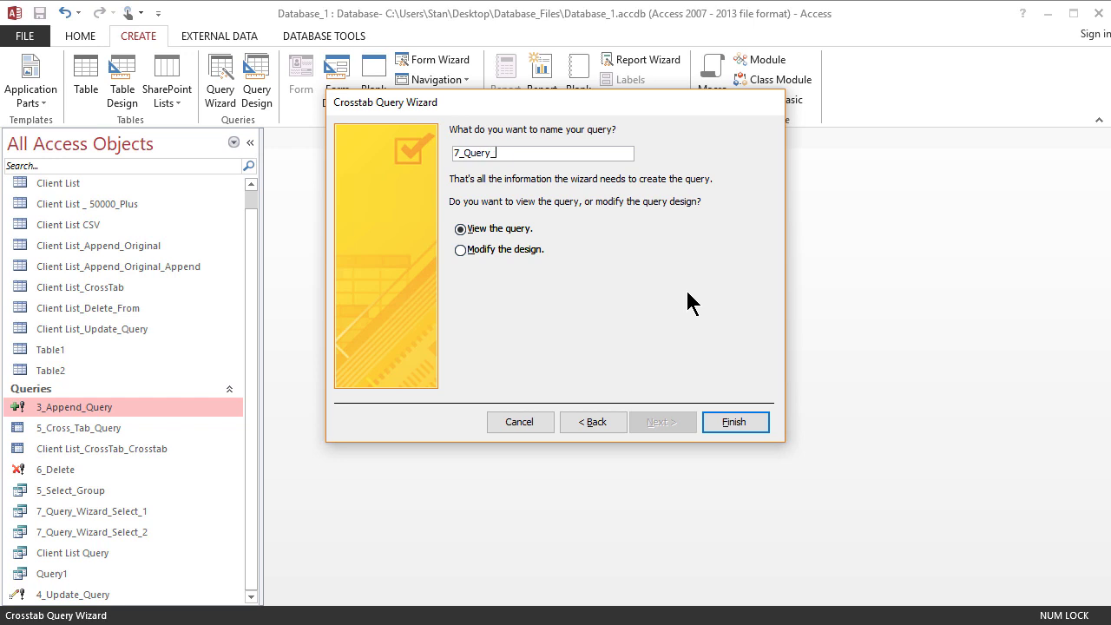
type("Wizard_")
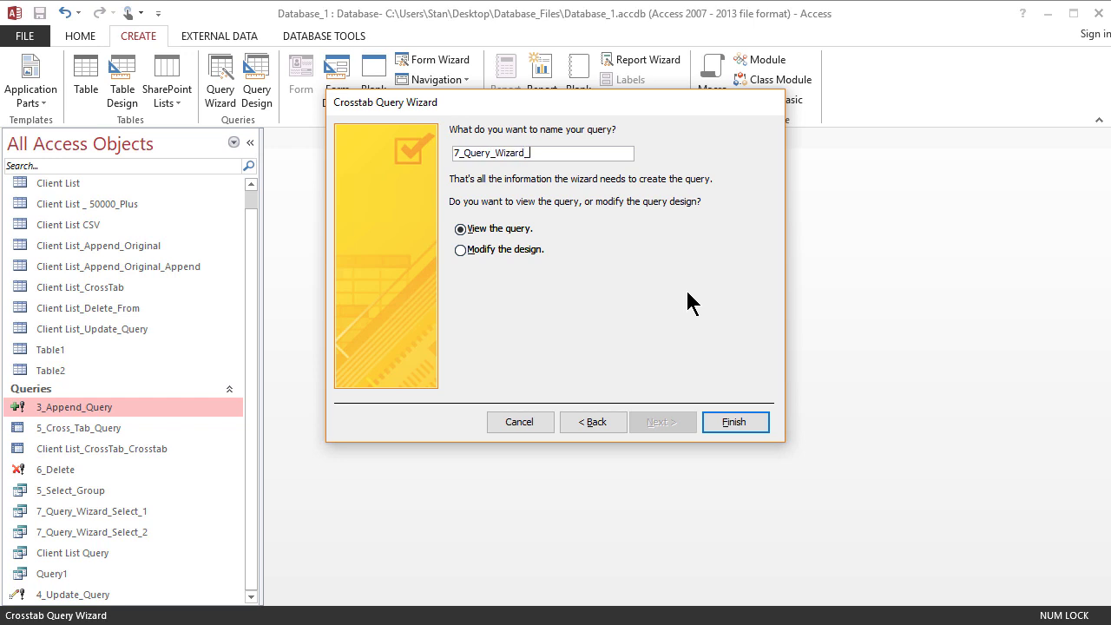
type("Crosstab")
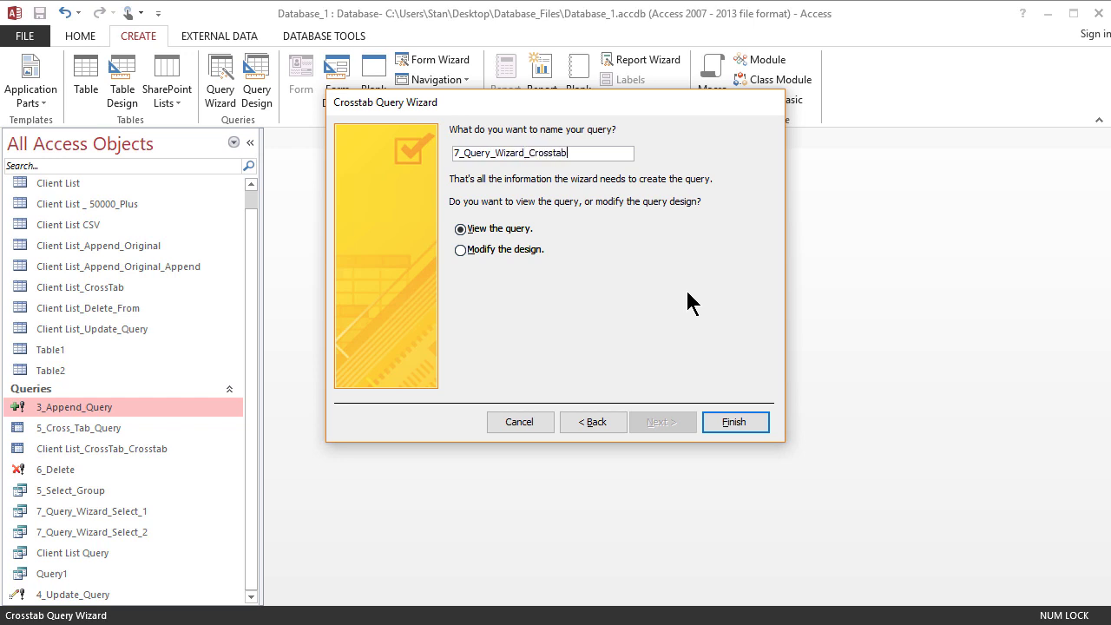
mouse_move(538, 241)
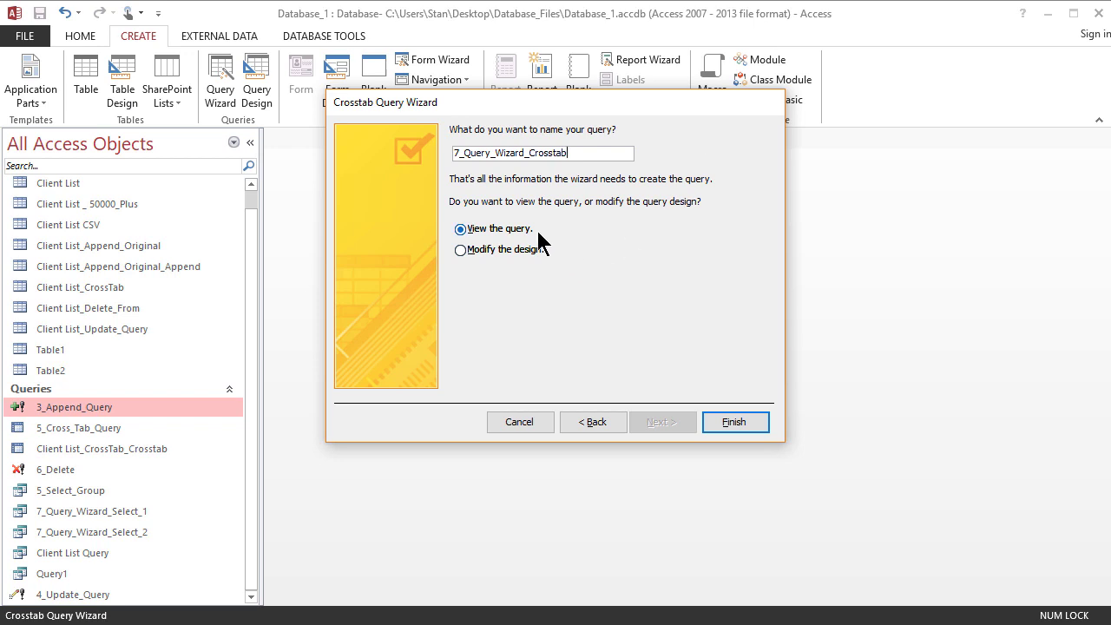
left_click(734, 422)
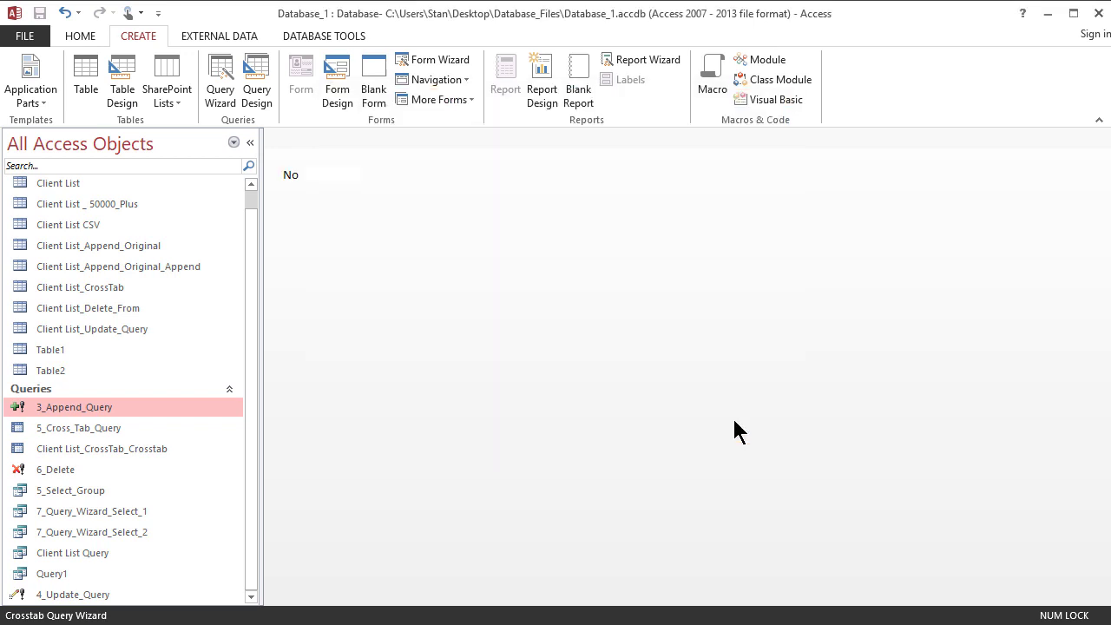